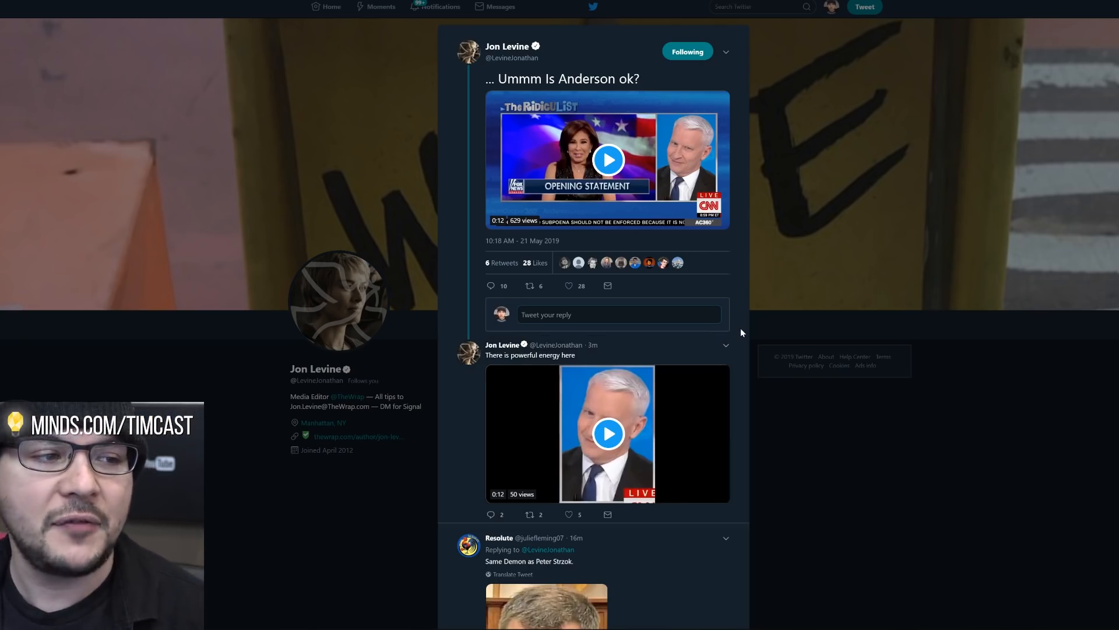
mouse_move(549, 93)
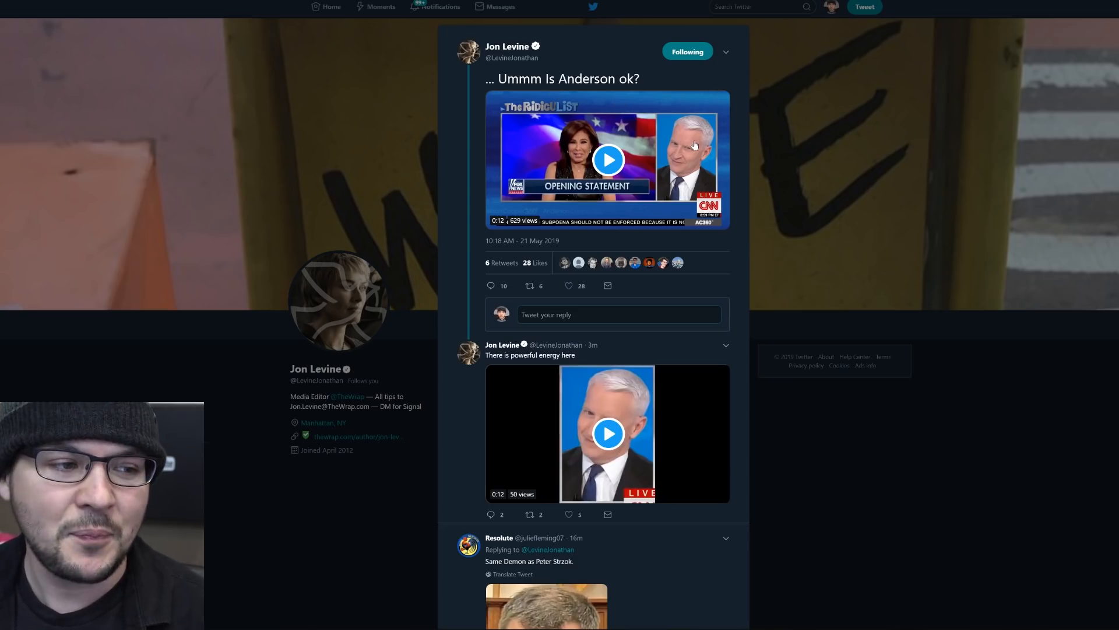
Play both Anderson Cooper clips in Jon Levine's tweet thread through to the end.
click(608, 159)
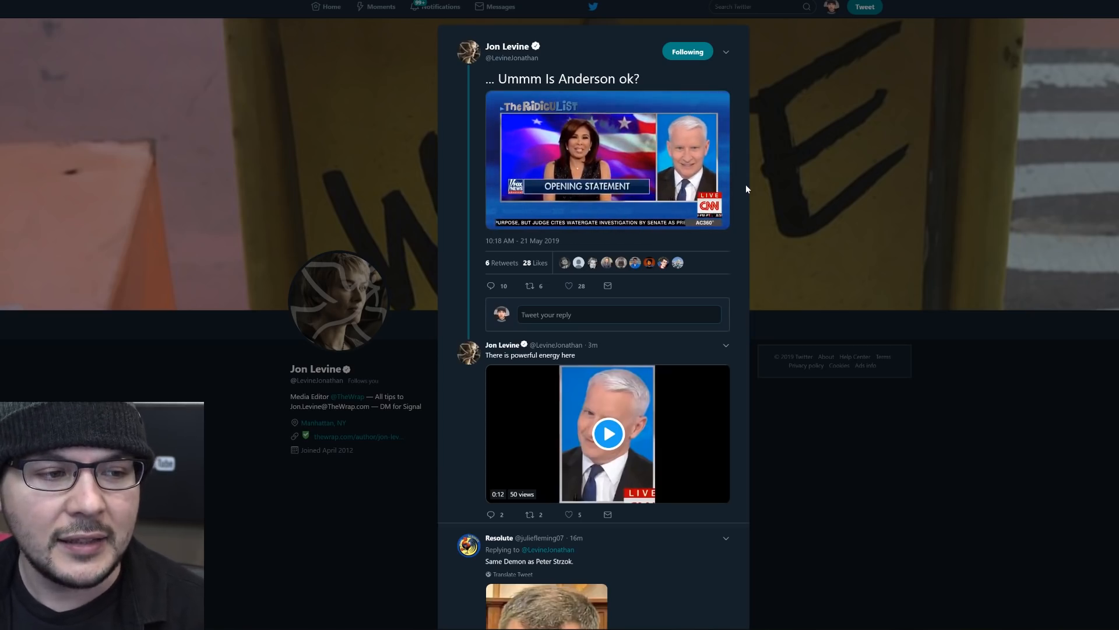
click(607, 159)
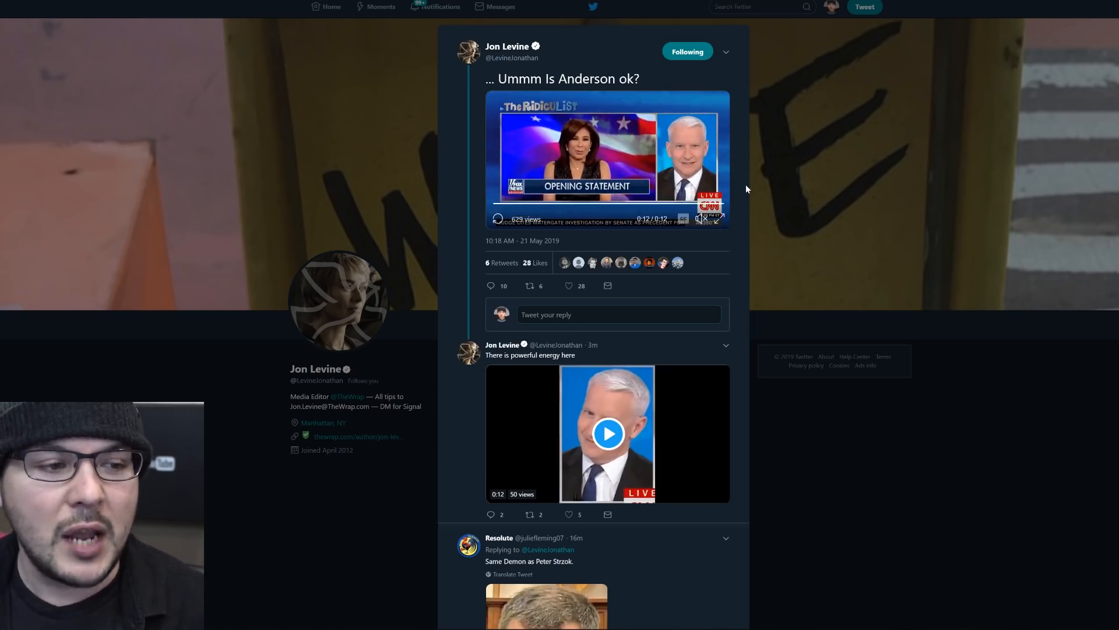
click(607, 434)
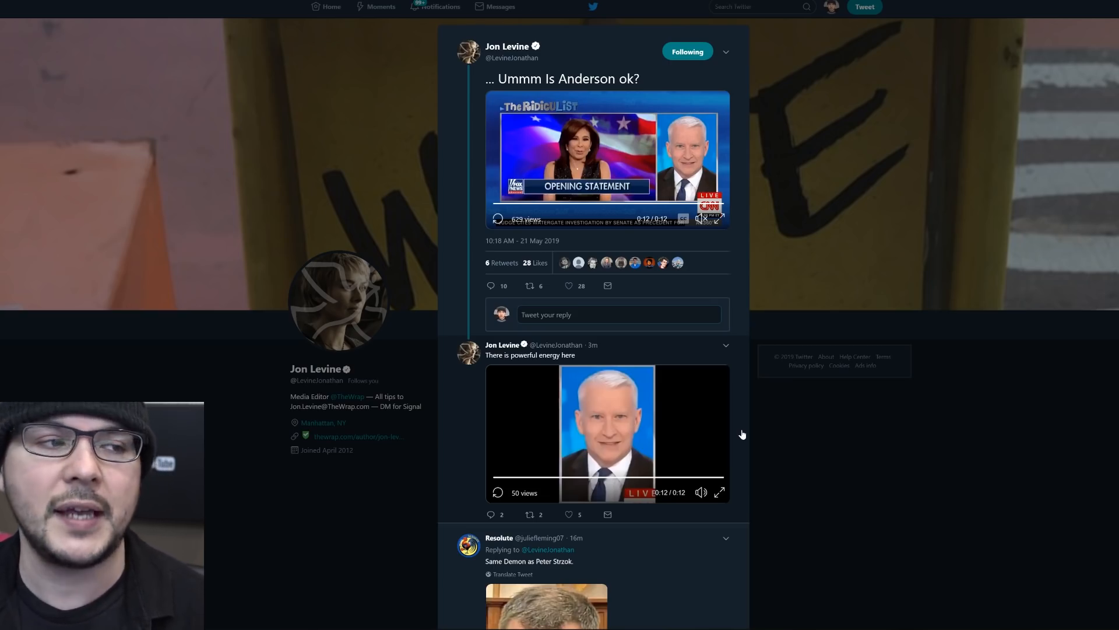
mouse_move(761, 433)
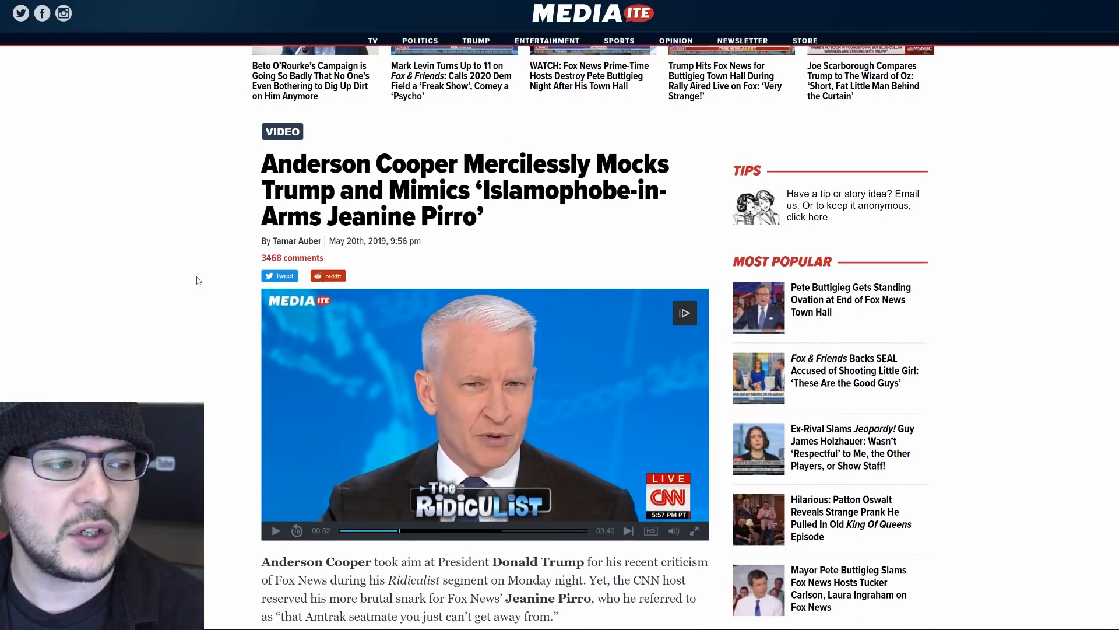
Scroll to the Mediaite headline and embedded video on Anderson Cooper mocking Jeanine Pirro.
scroll(down, 3)
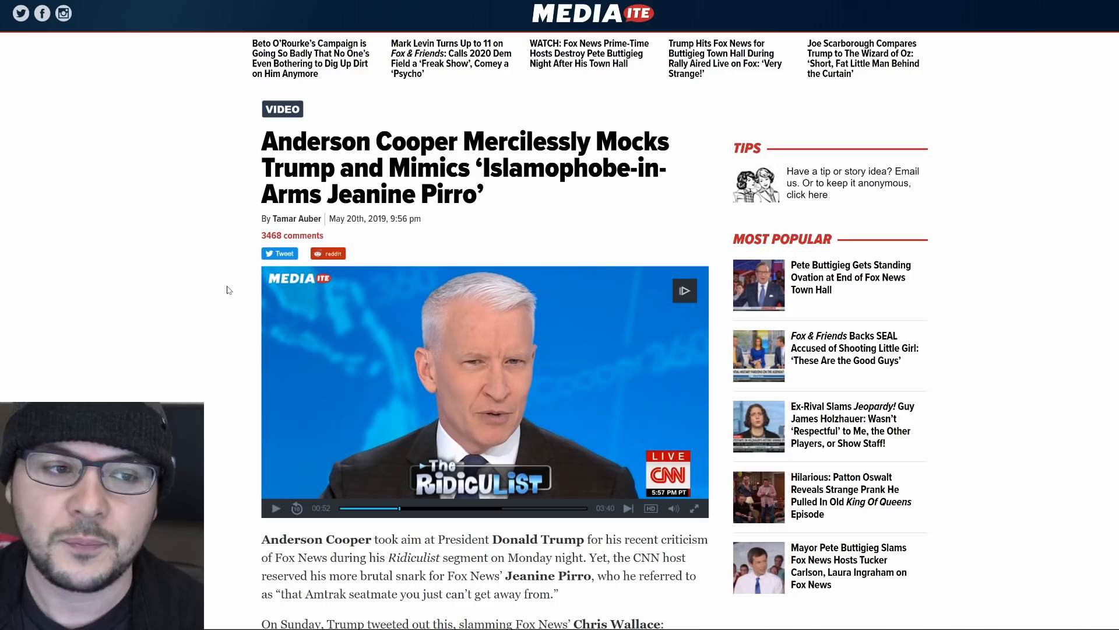
mouse_move(414, 287)
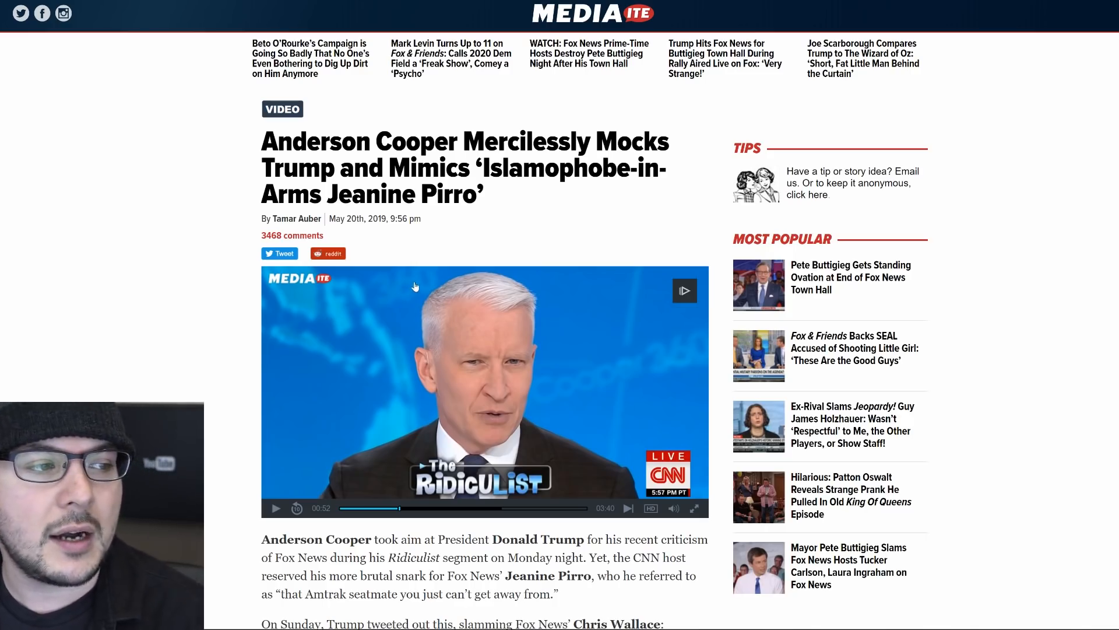
mouse_move(425, 238)
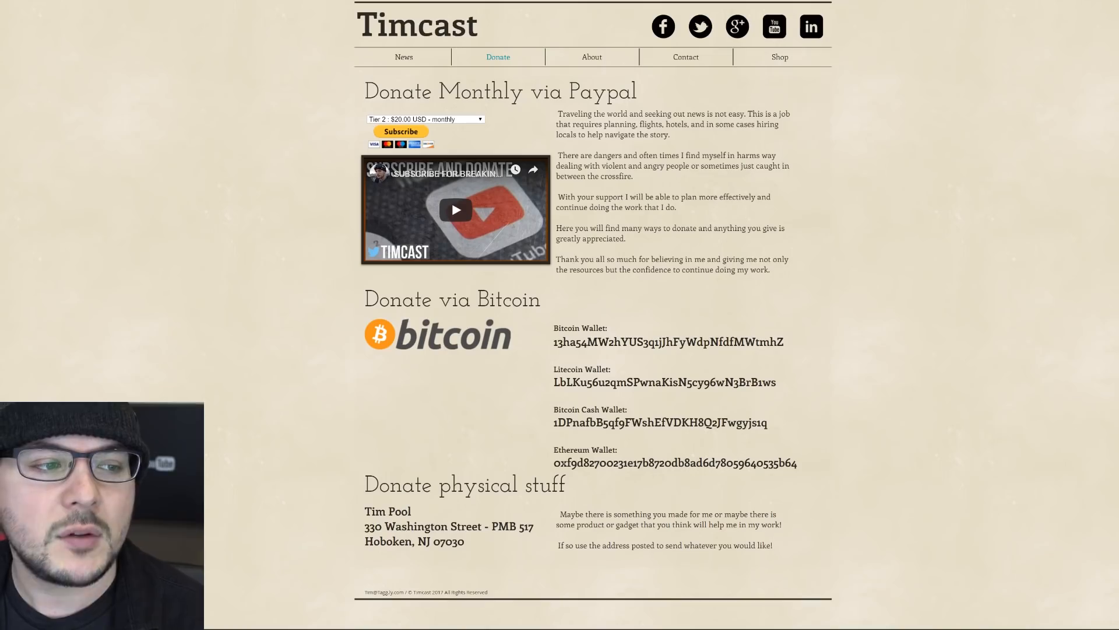
mouse_move(959, 342)
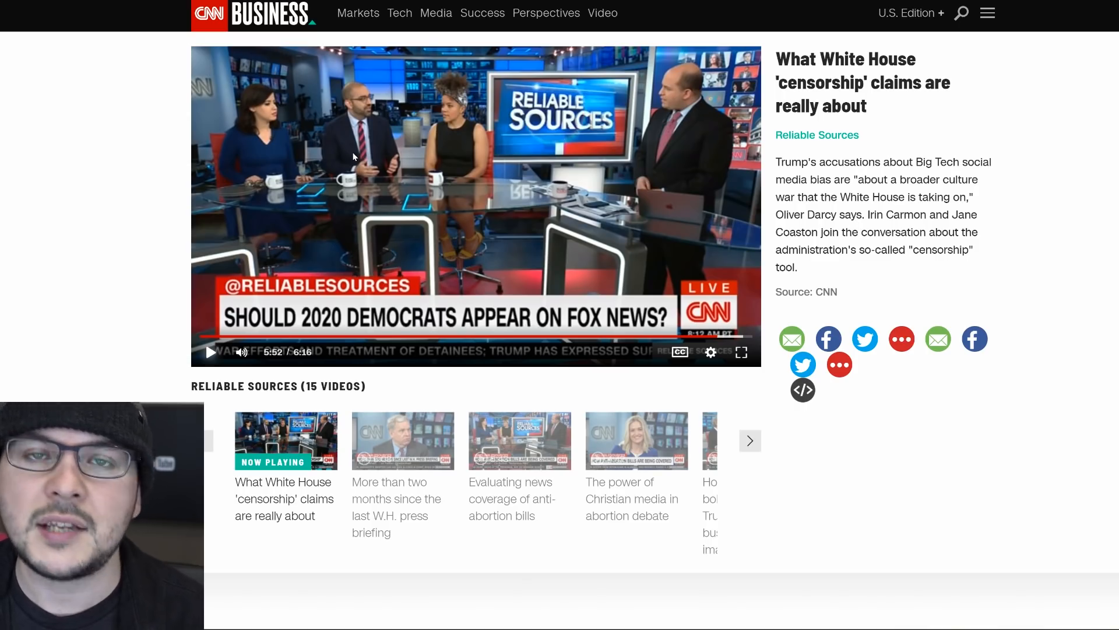
mouse_move(346, 163)
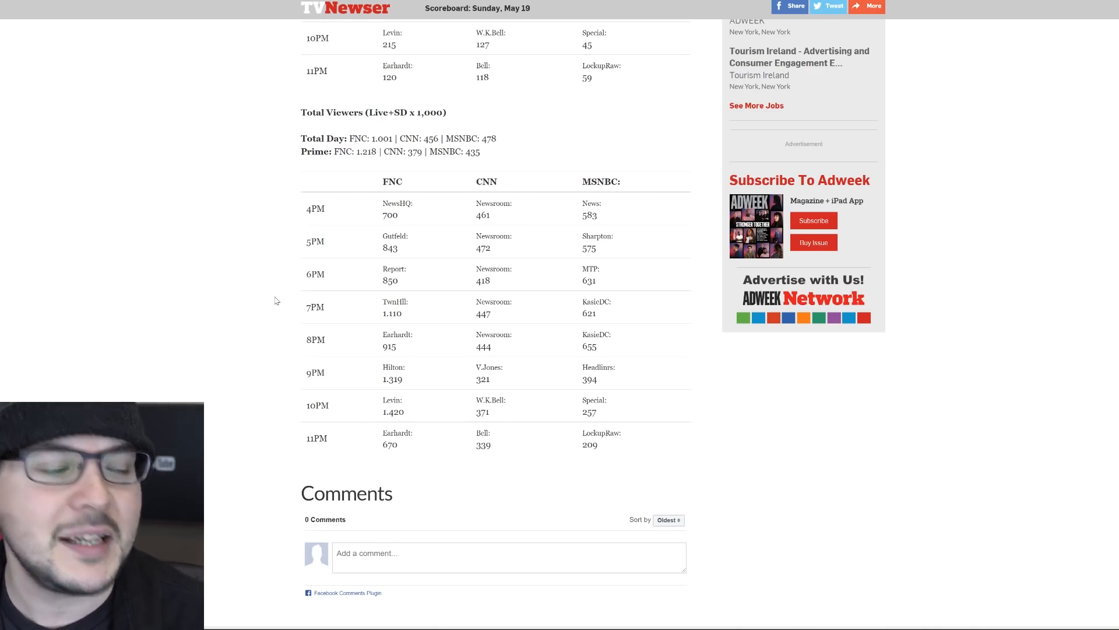
Scroll the Scoreboard article from its headline down to the 25-54 demographic table.
scroll(up, 3)
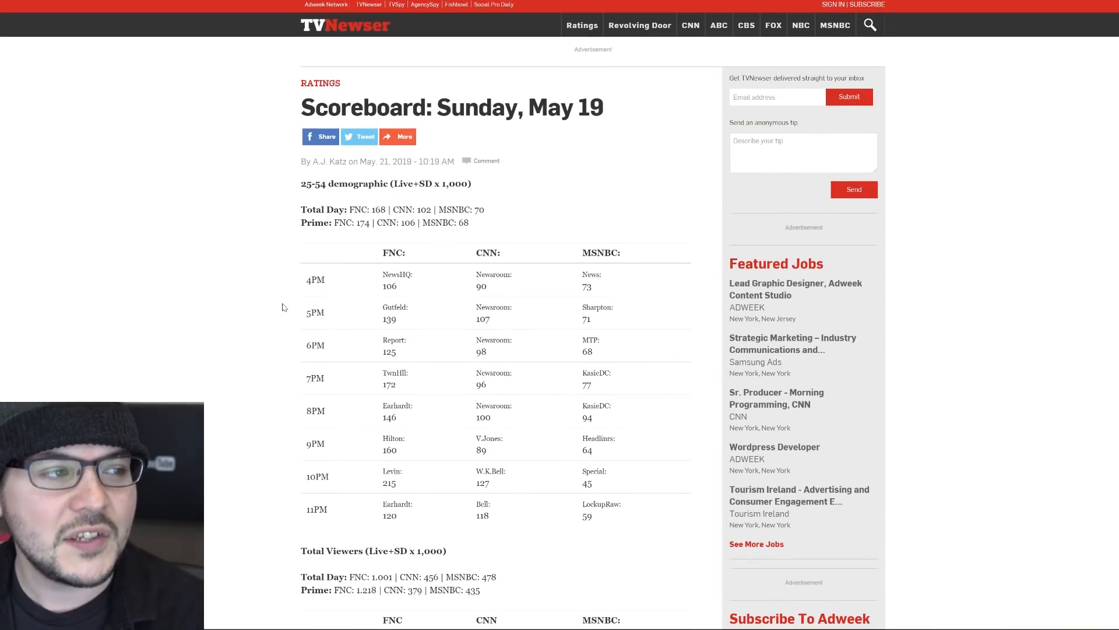
scroll(down, 3)
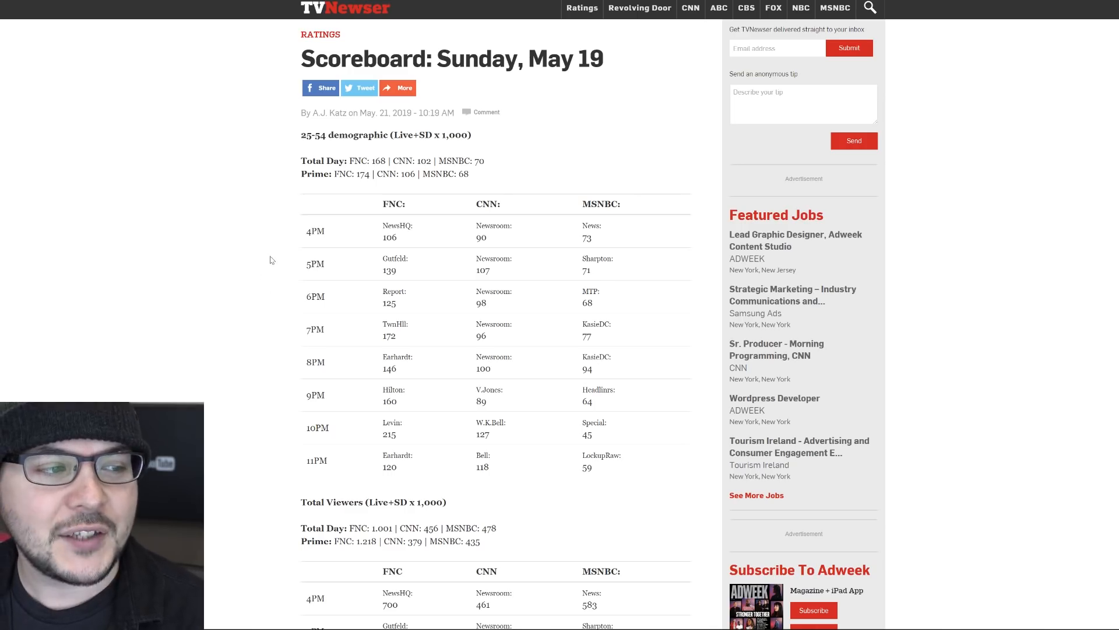
mouse_move(400, 201)
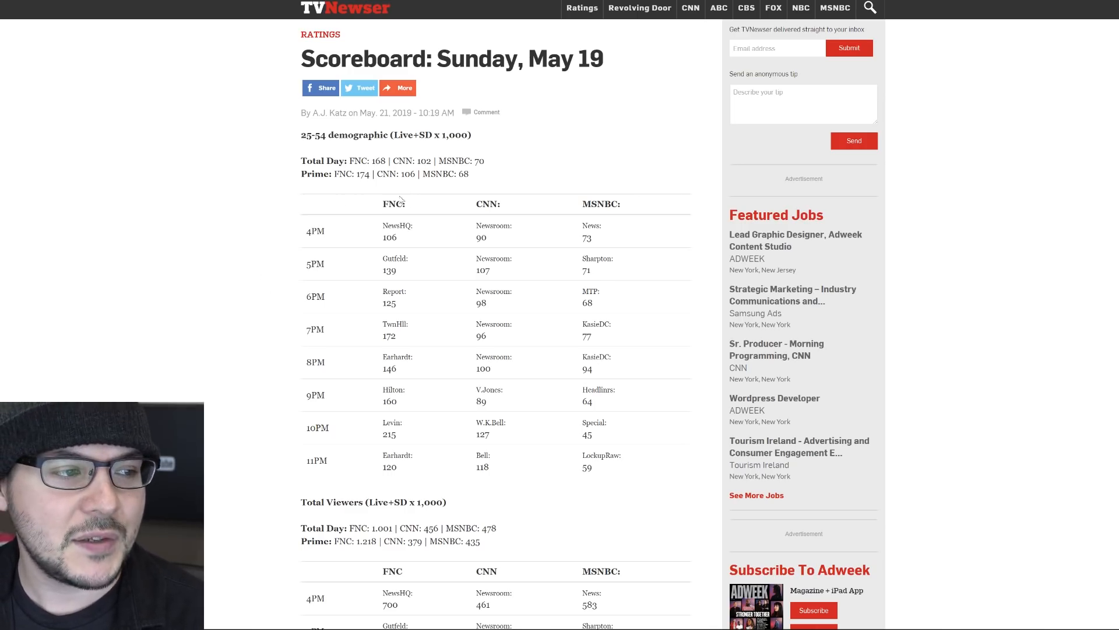
mouse_move(430, 154)
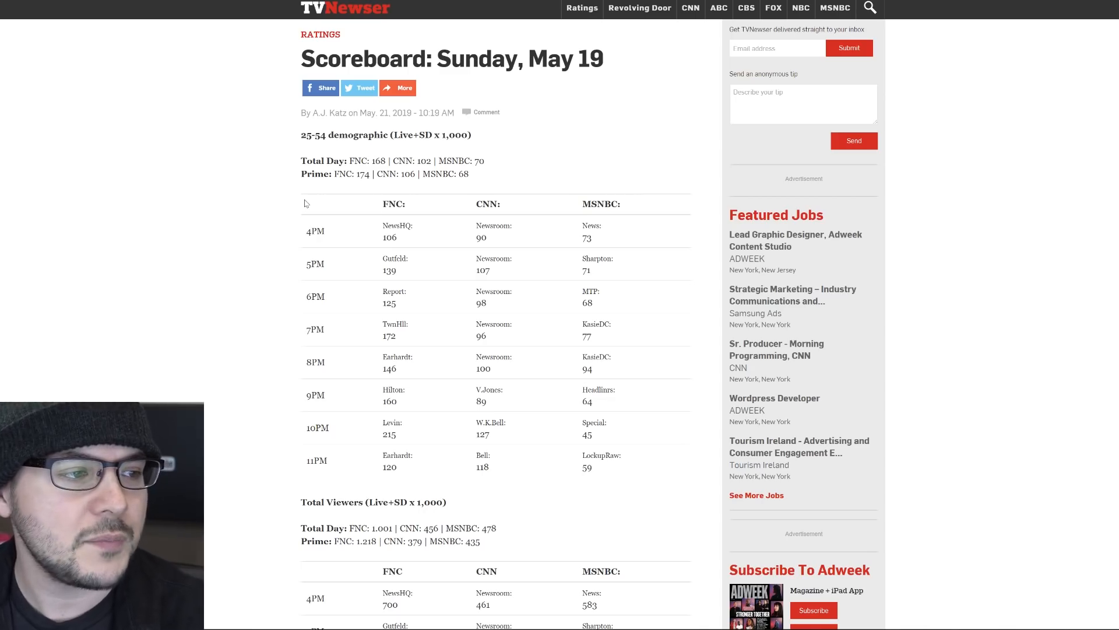
mouse_move(461, 173)
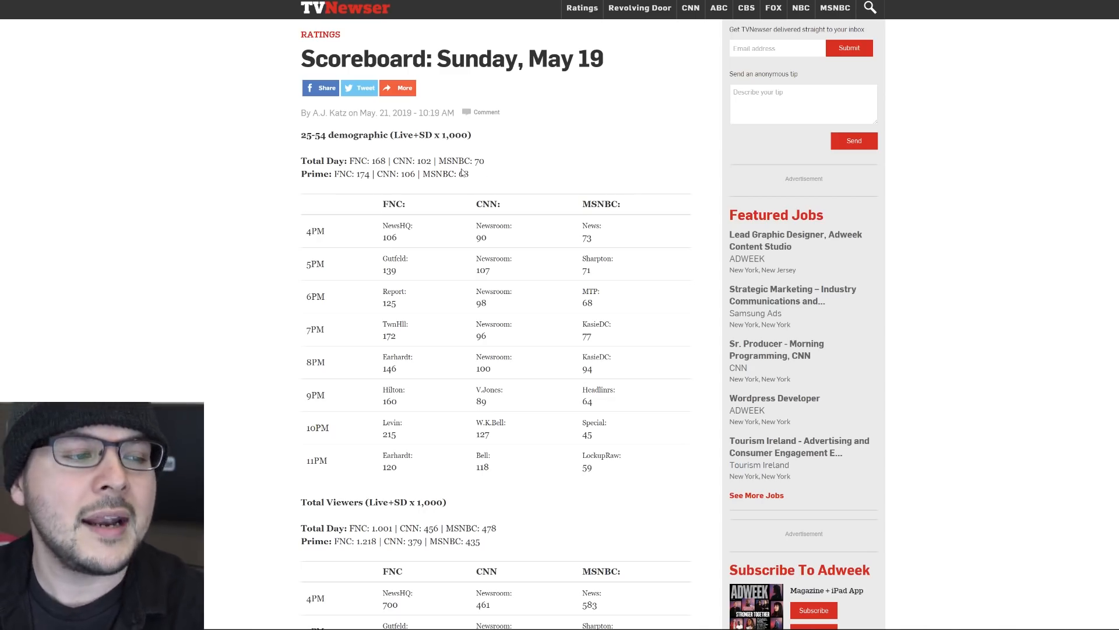
scroll(down, 3)
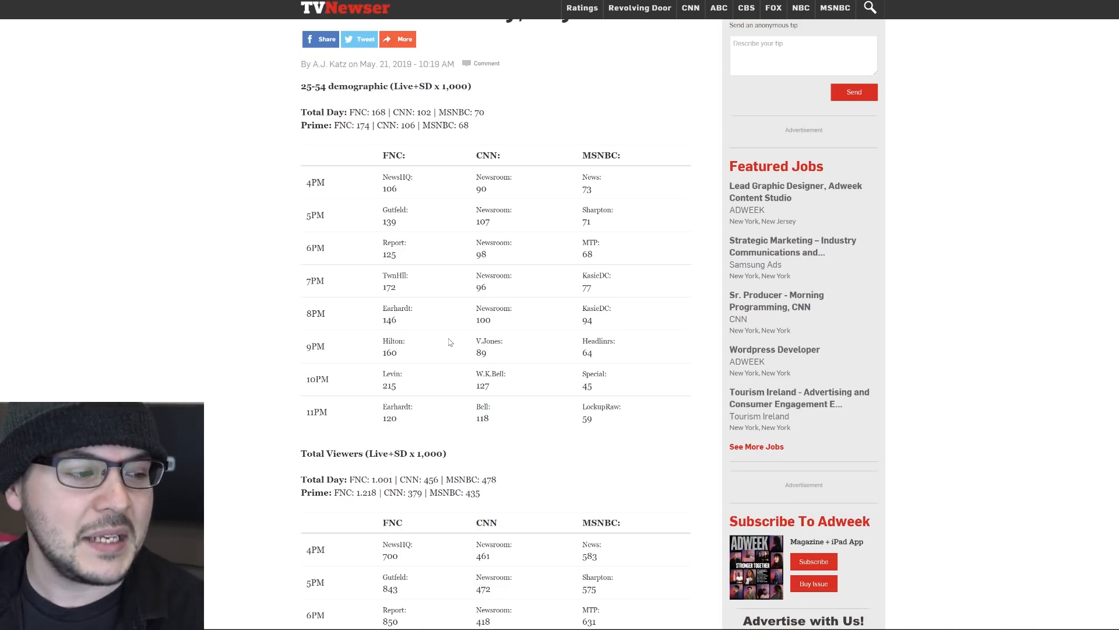
mouse_move(457, 370)
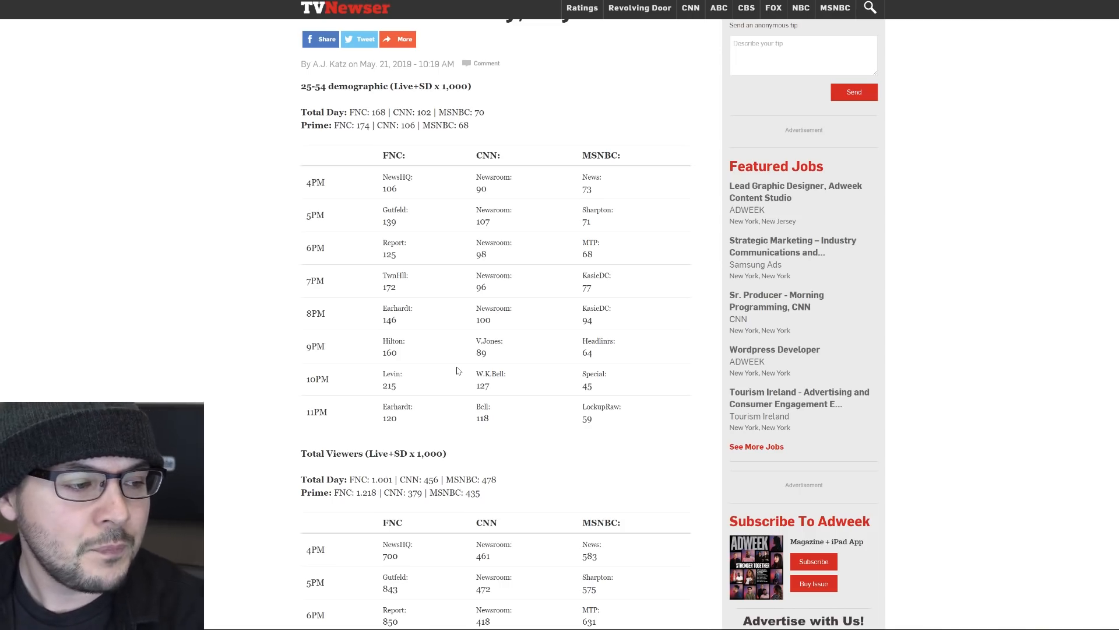
mouse_move(469, 347)
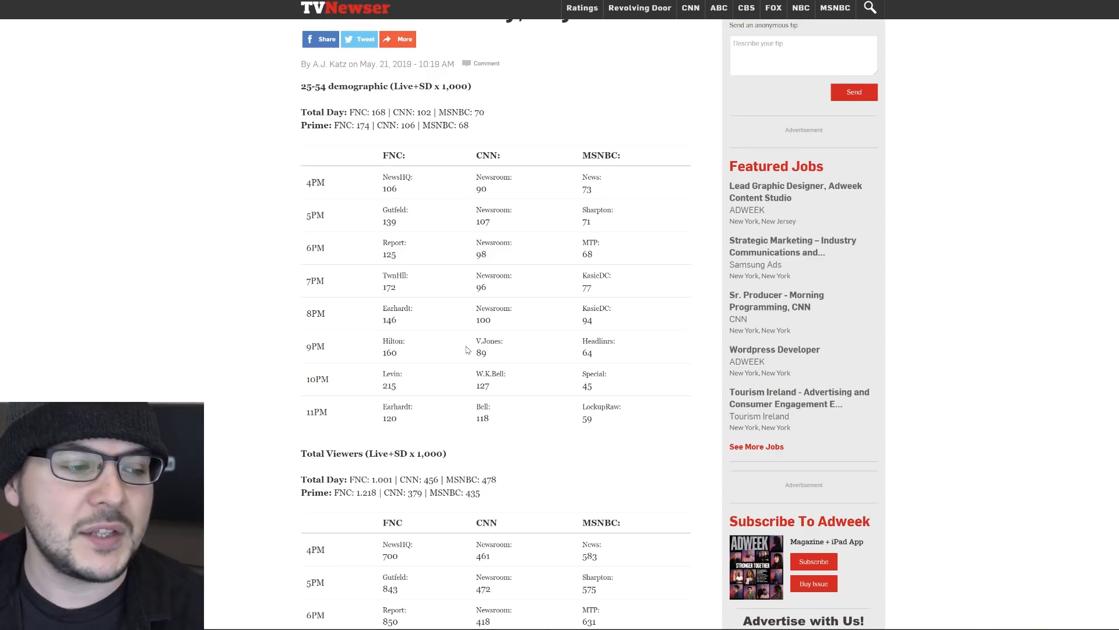
mouse_move(558, 363)
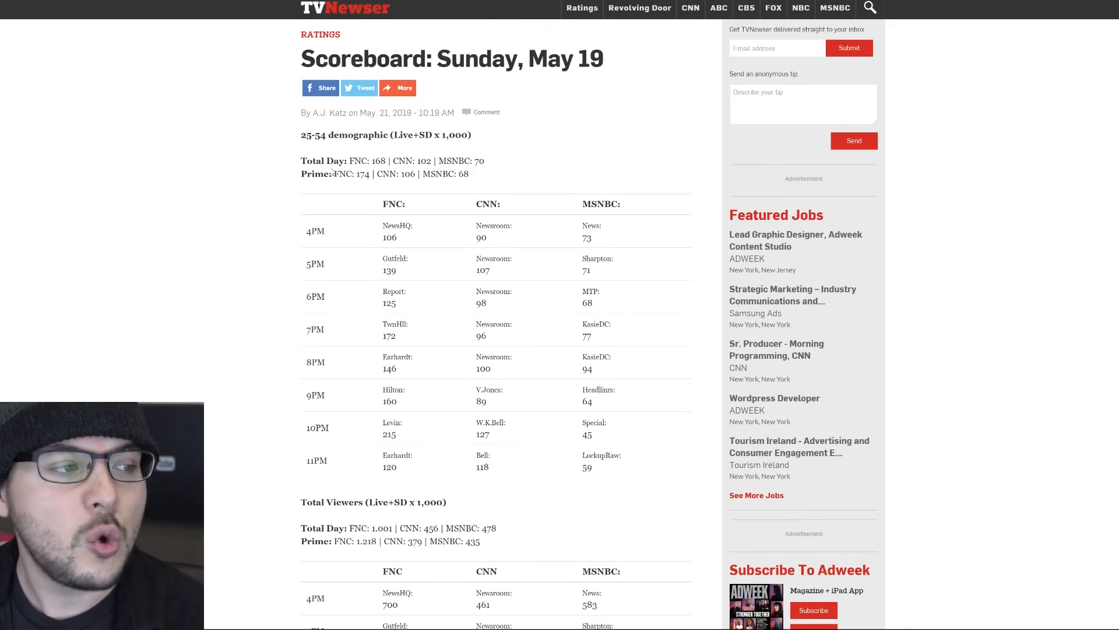
Scroll past the demographic table to the start of the Total Viewers figures.
scroll(down, 3)
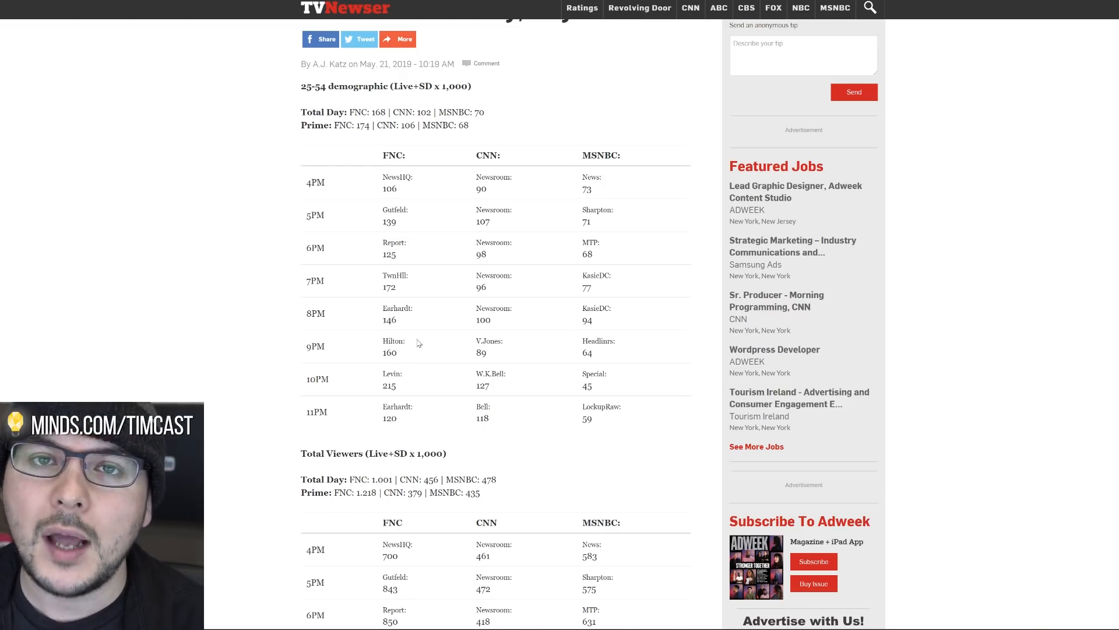
scroll(down, 3)
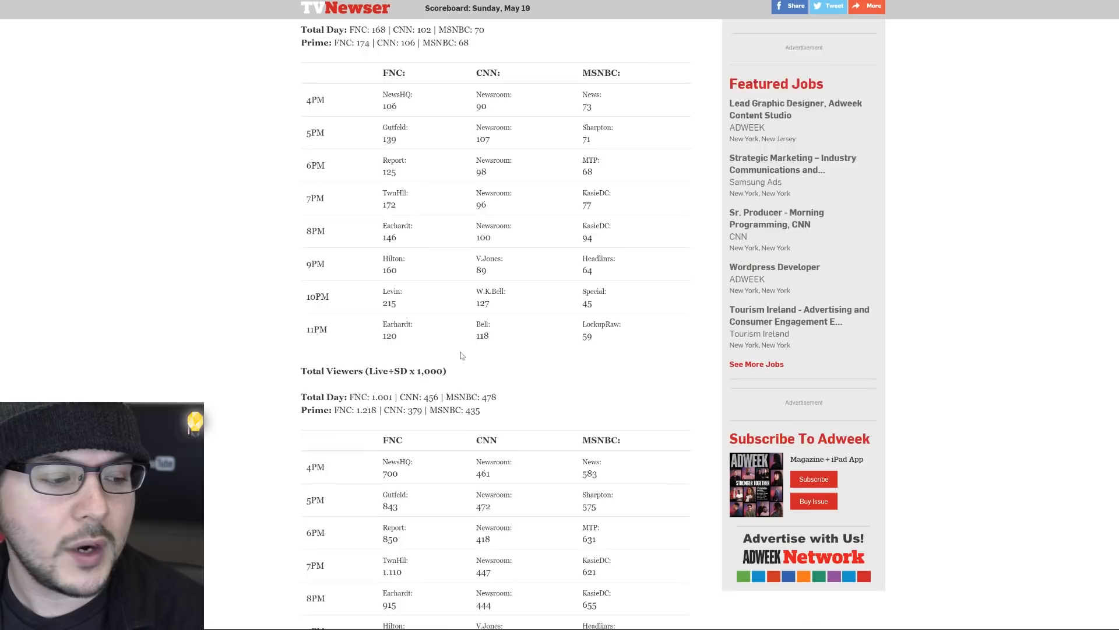
Scroll to the full Total Viewers table through 11PM and the empty comments section.
scroll(down, 3)
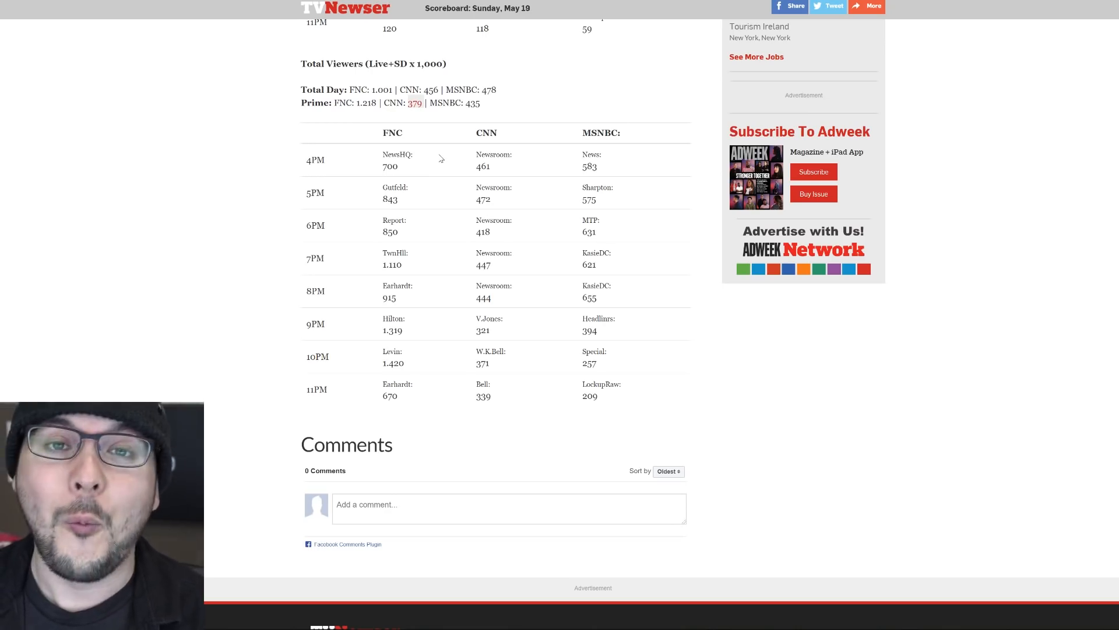
mouse_move(444, 121)
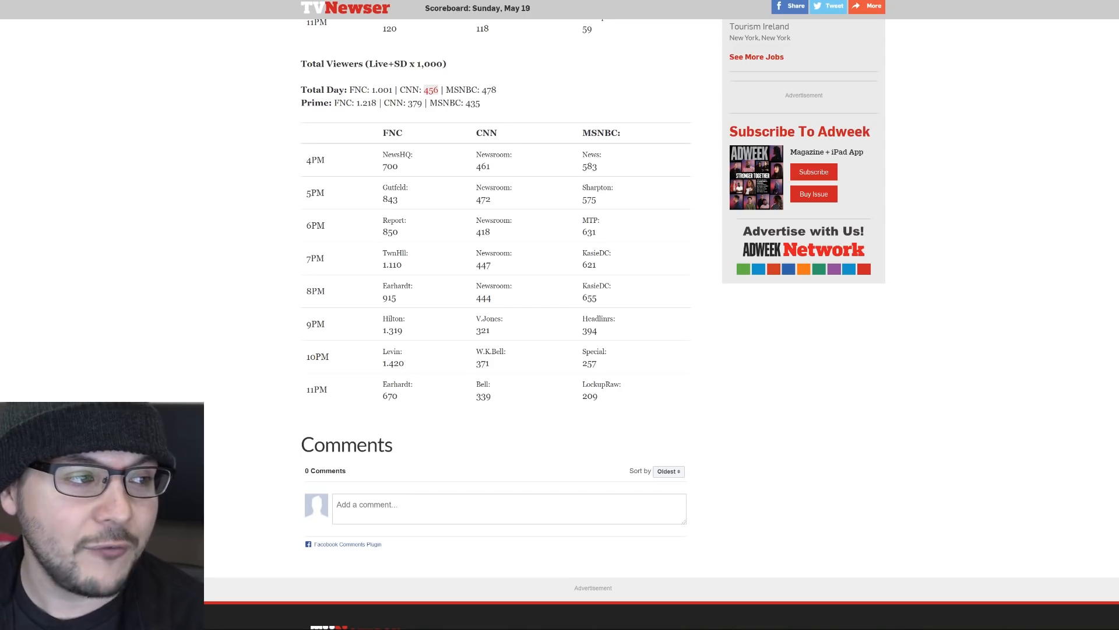
mouse_move(361, 113)
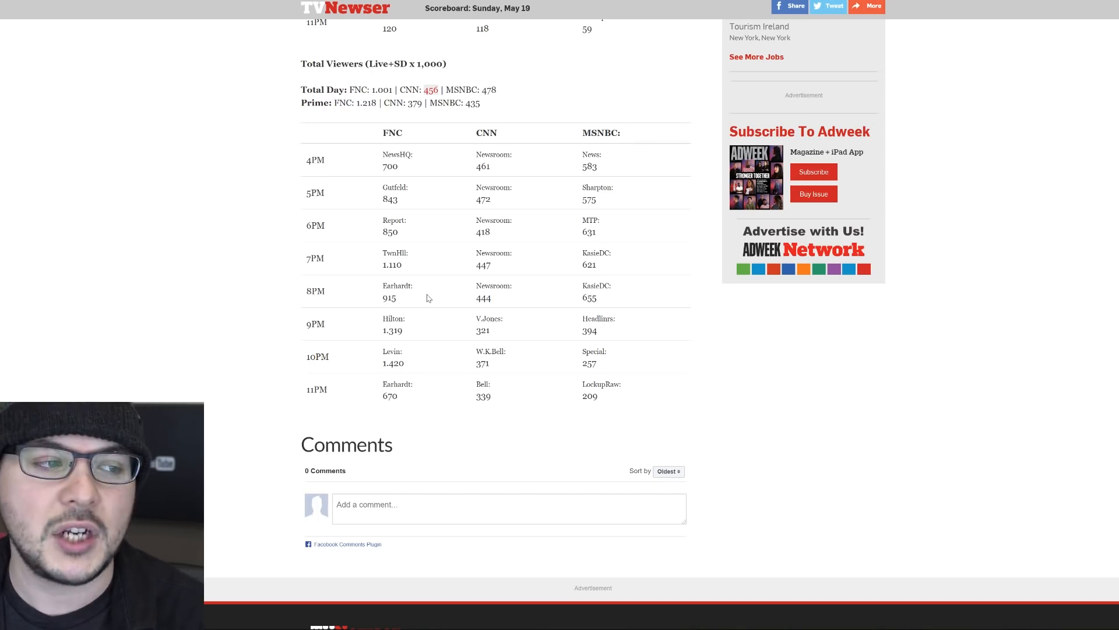
mouse_move(541, 328)
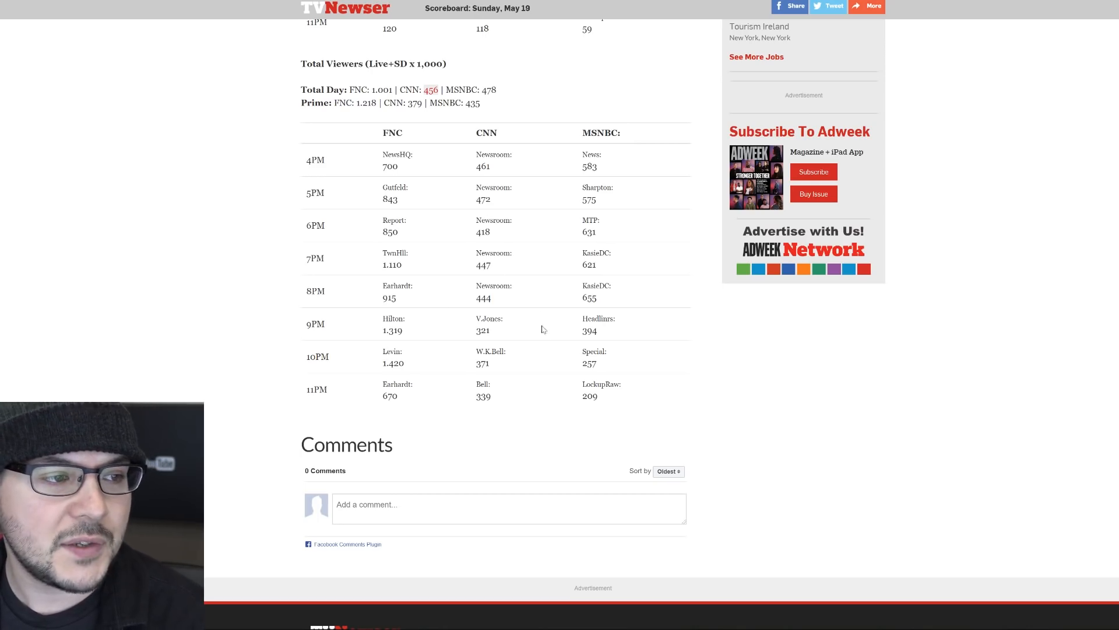
mouse_move(529, 332)
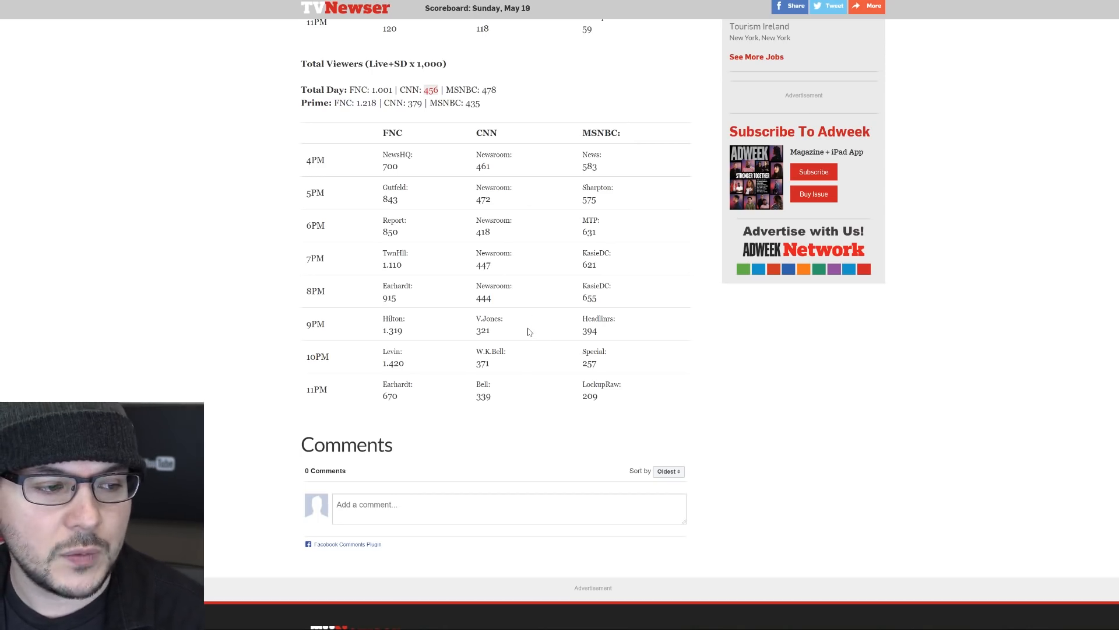
mouse_move(522, 337)
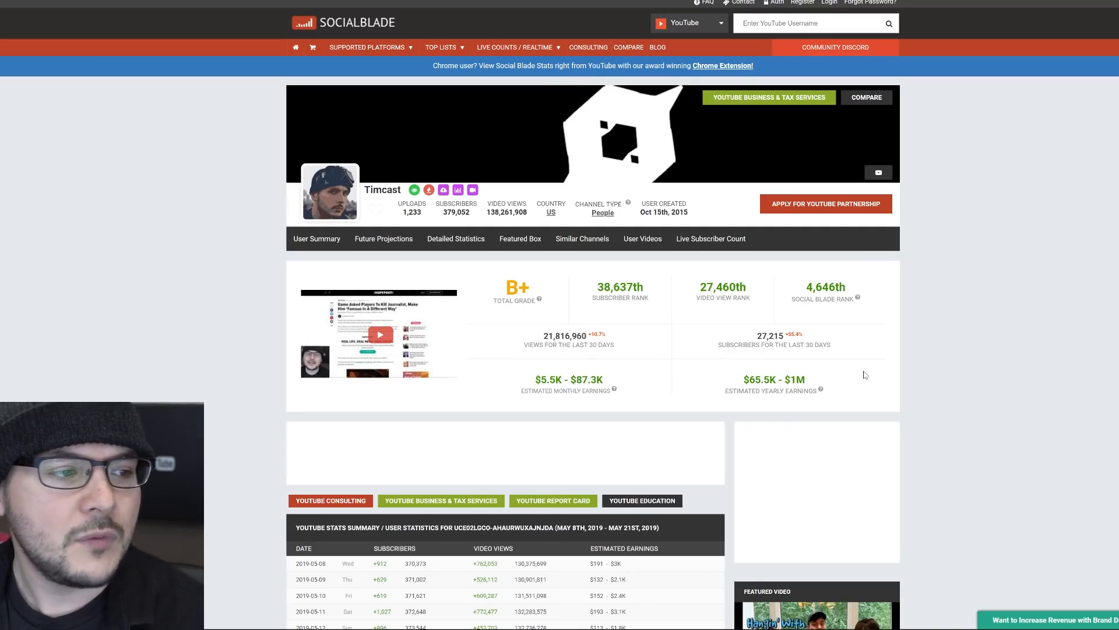
Scroll to the Tim Pool channel's May 8–21 daily stats and select a value in the table.
scroll(down, 3)
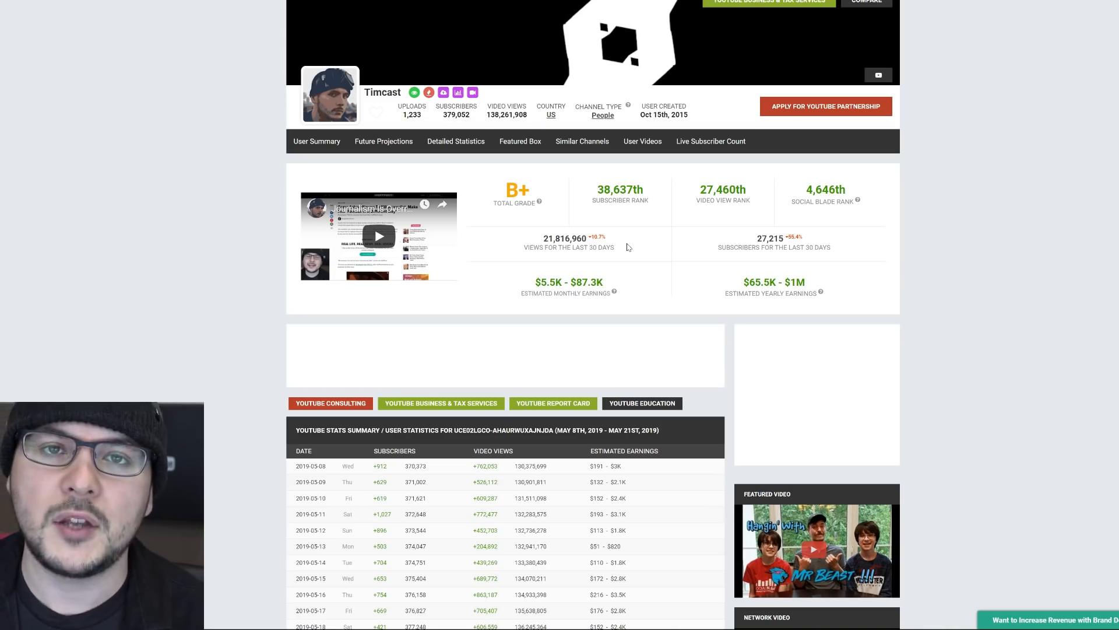
mouse_move(621, 247)
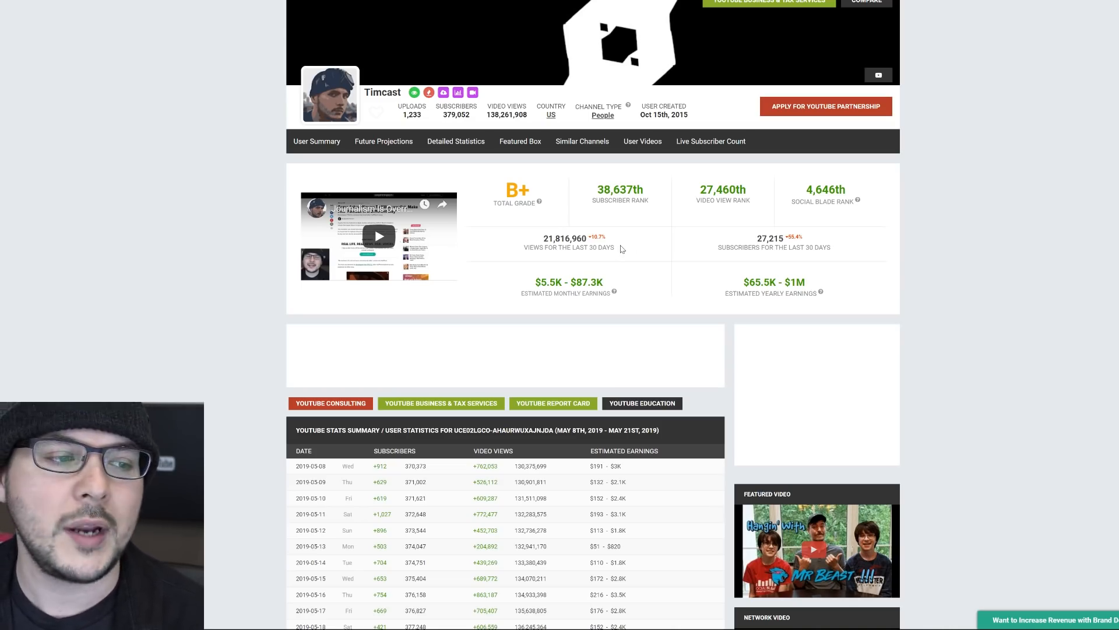
mouse_move(637, 256)
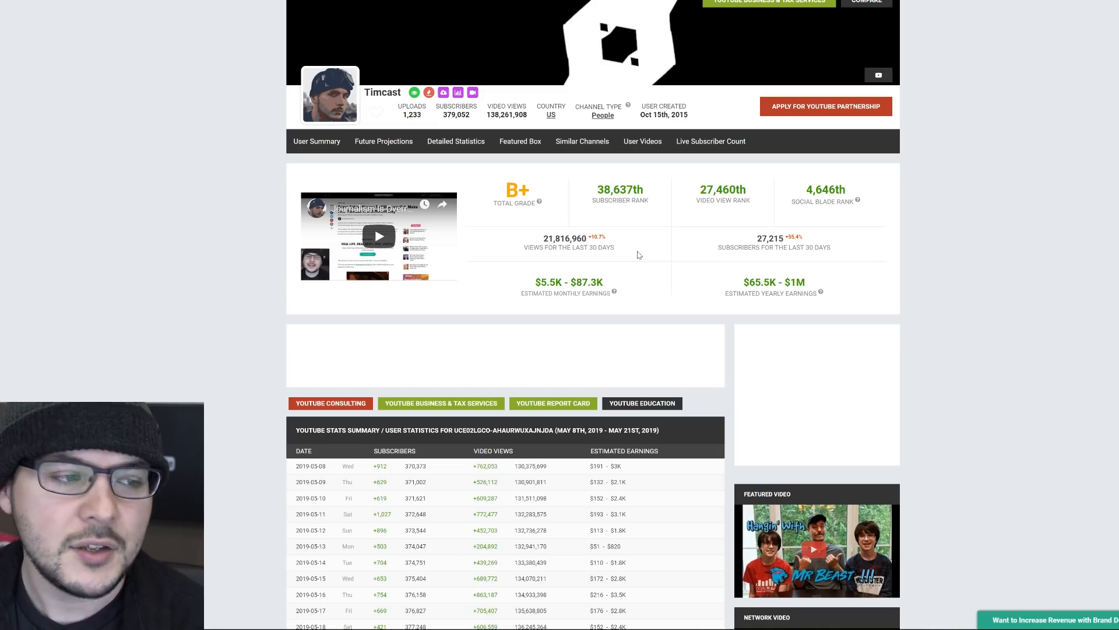
scroll(down, 3)
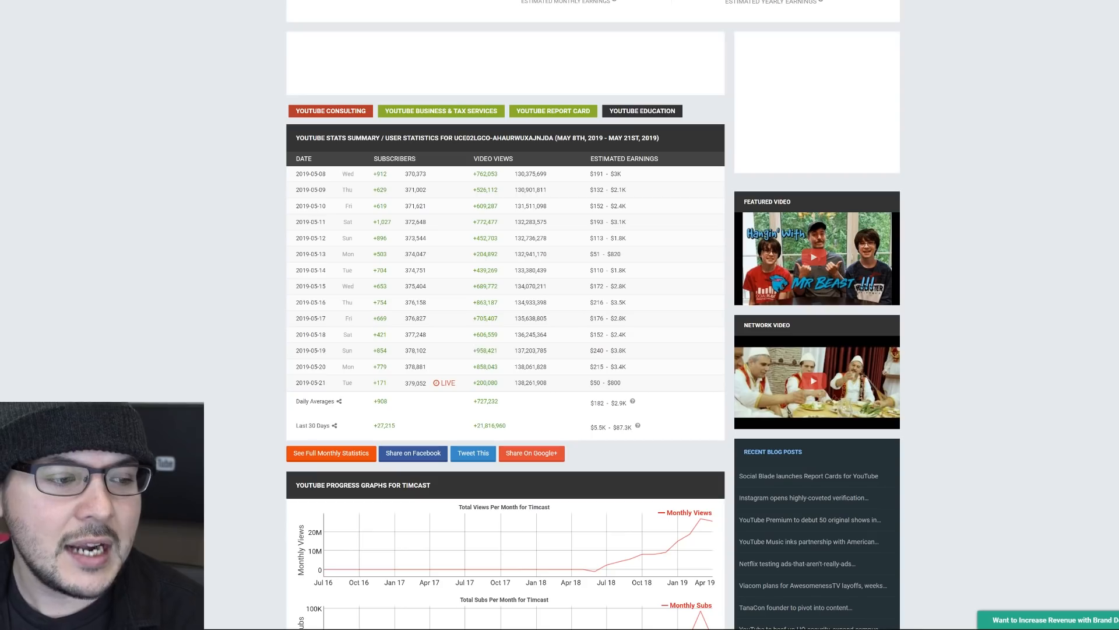
double_click(485, 349)
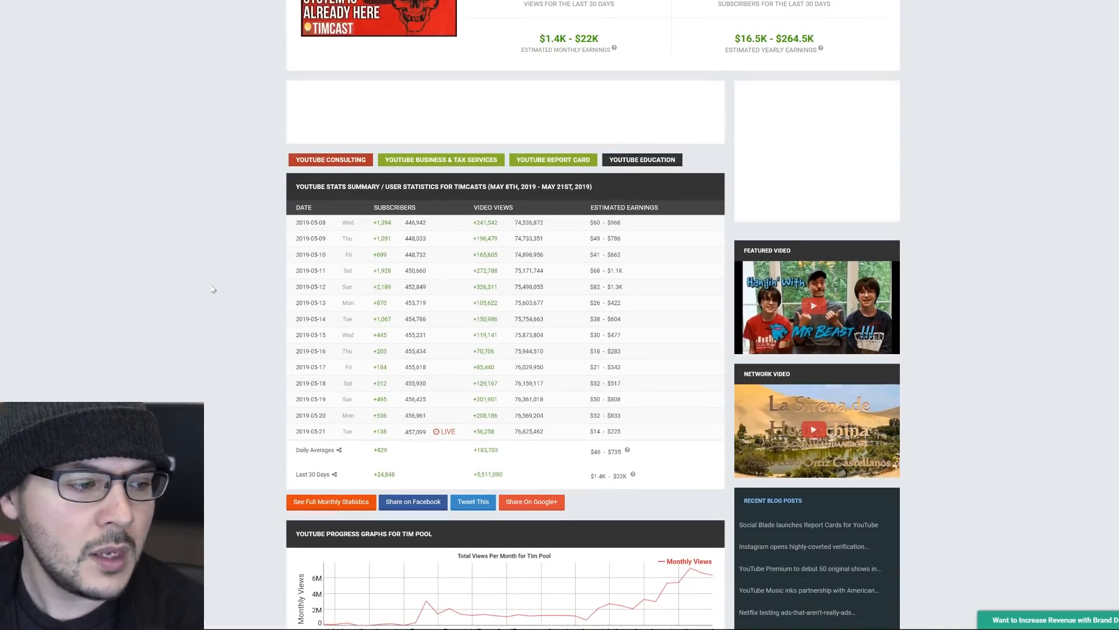
mouse_move(337, 417)
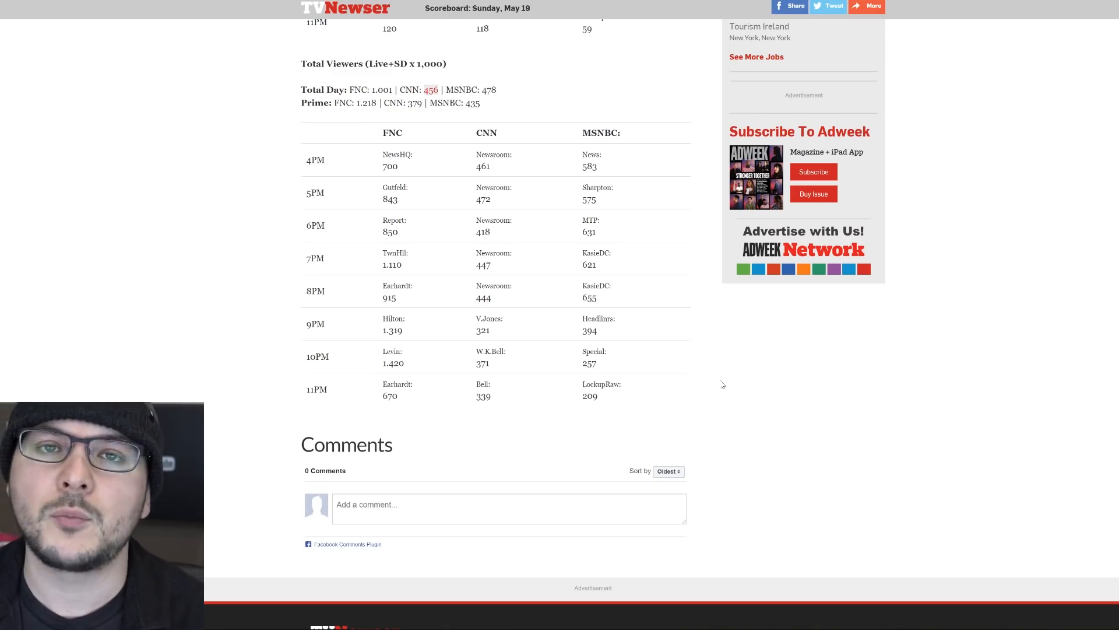
mouse_move(658, 309)
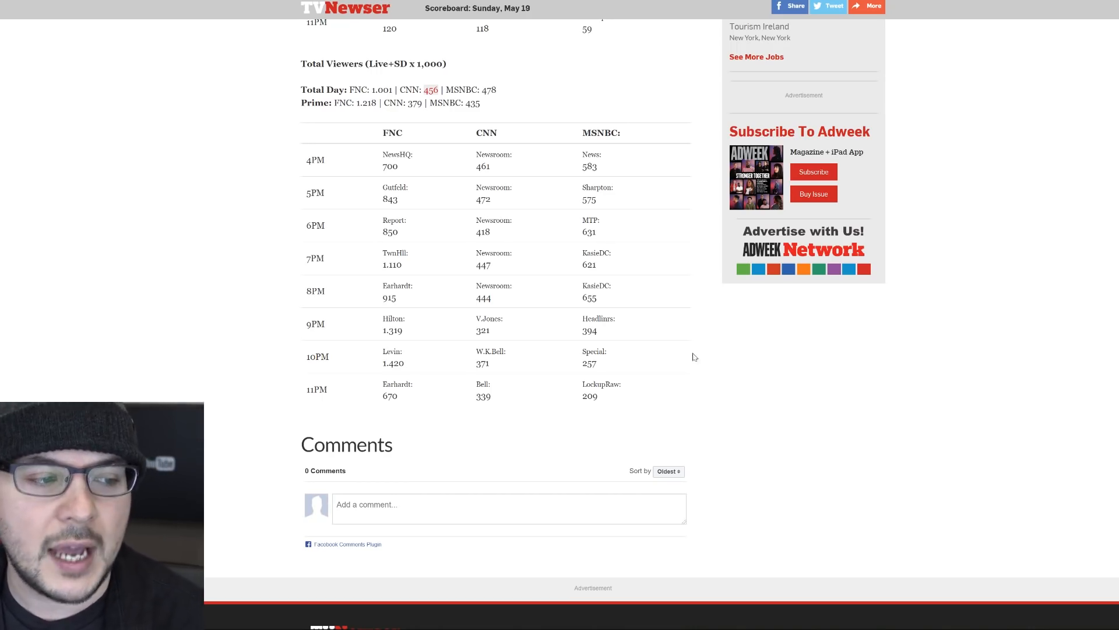
mouse_move(526, 330)
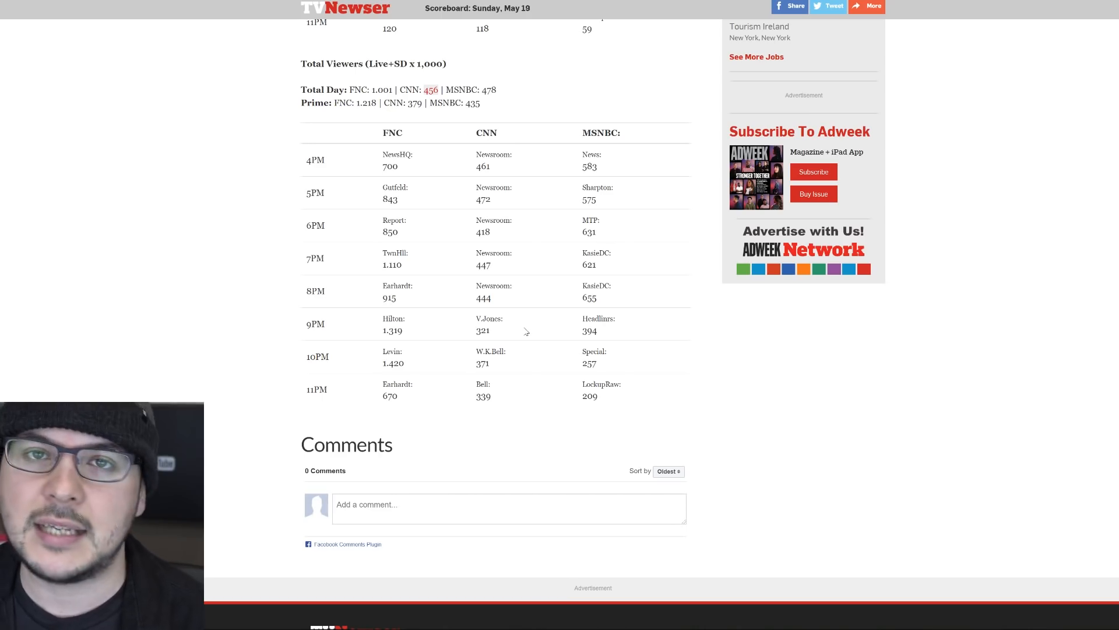
Scroll up to the May 19 scoreboard's 25-54 demographic table above Total Viewers.
scroll(up, 3)
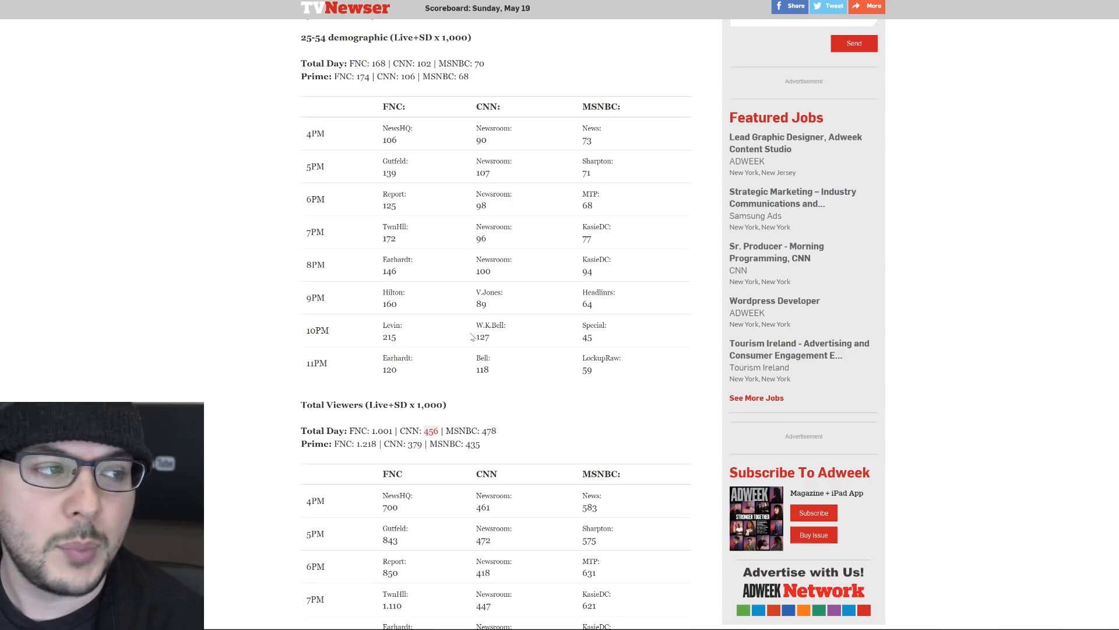
mouse_move(551, 357)
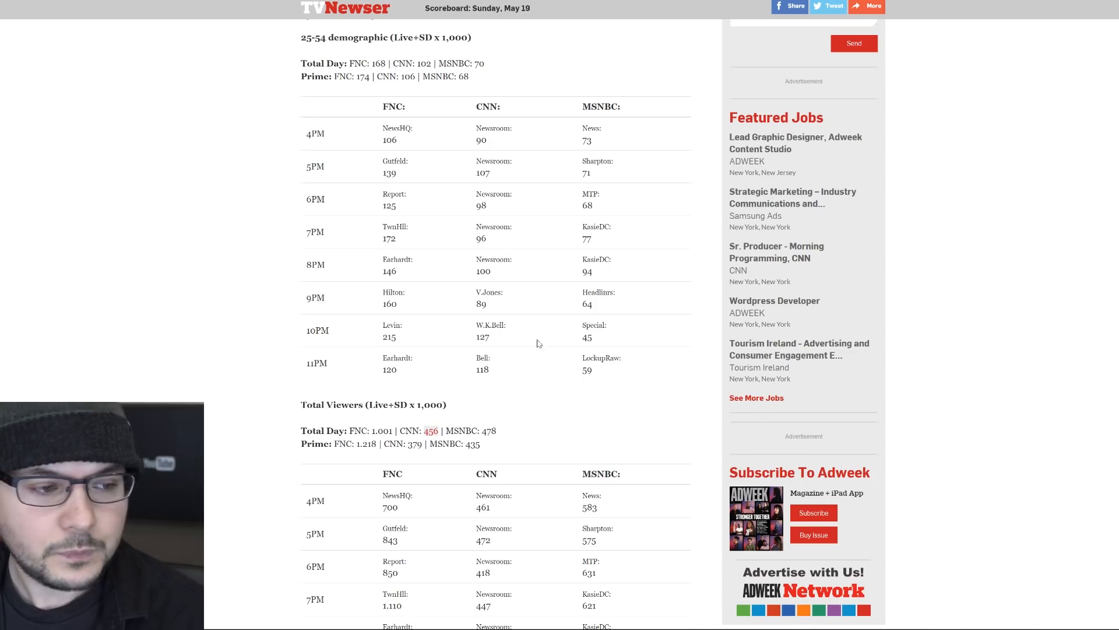
mouse_move(537, 323)
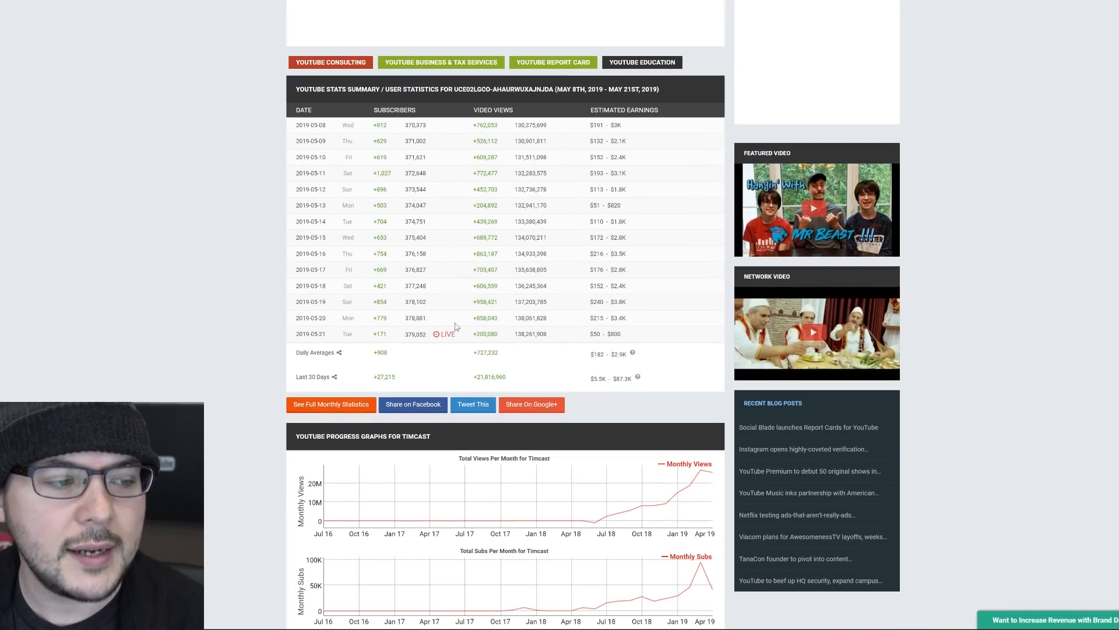
Select the Timcast channel's 2019-05-19 video view gain of +958,421.
double_click(485, 301)
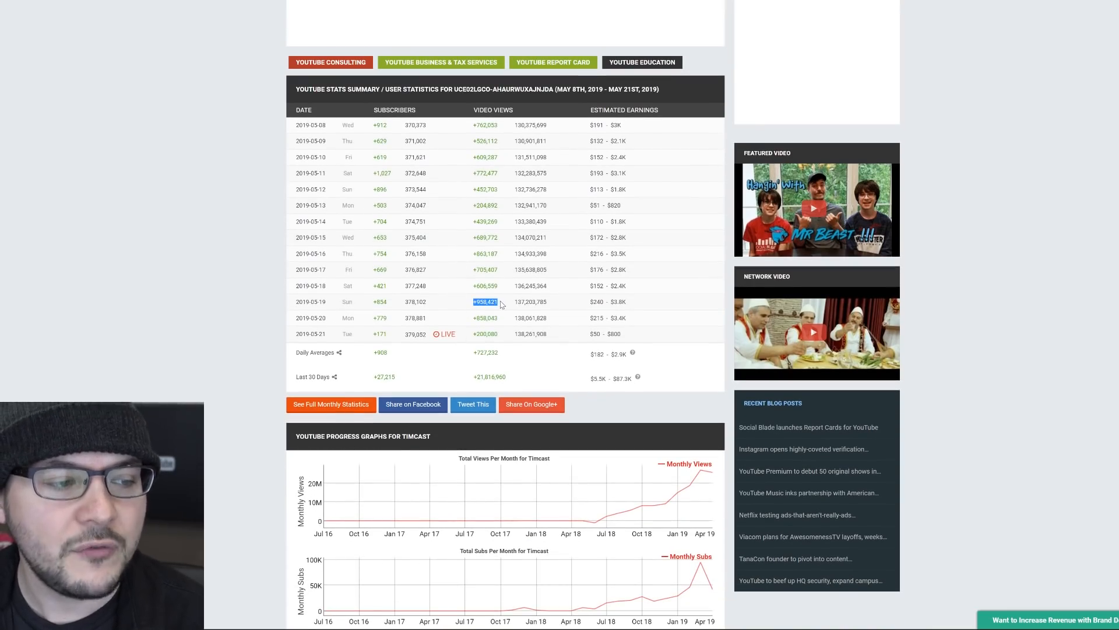
mouse_move(382, 366)
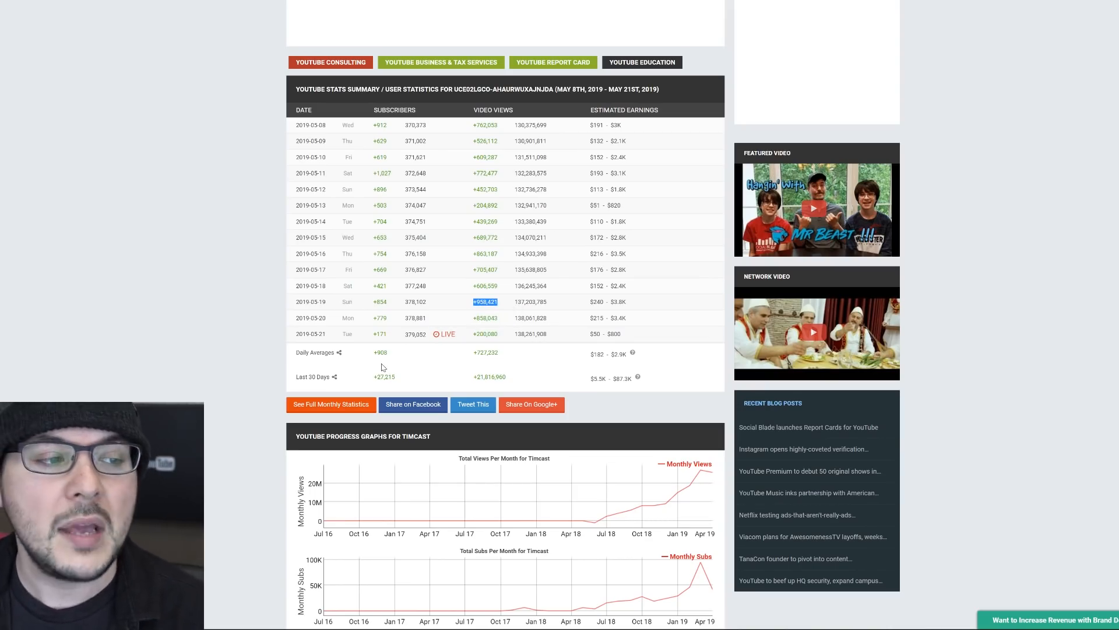
mouse_move(323, 334)
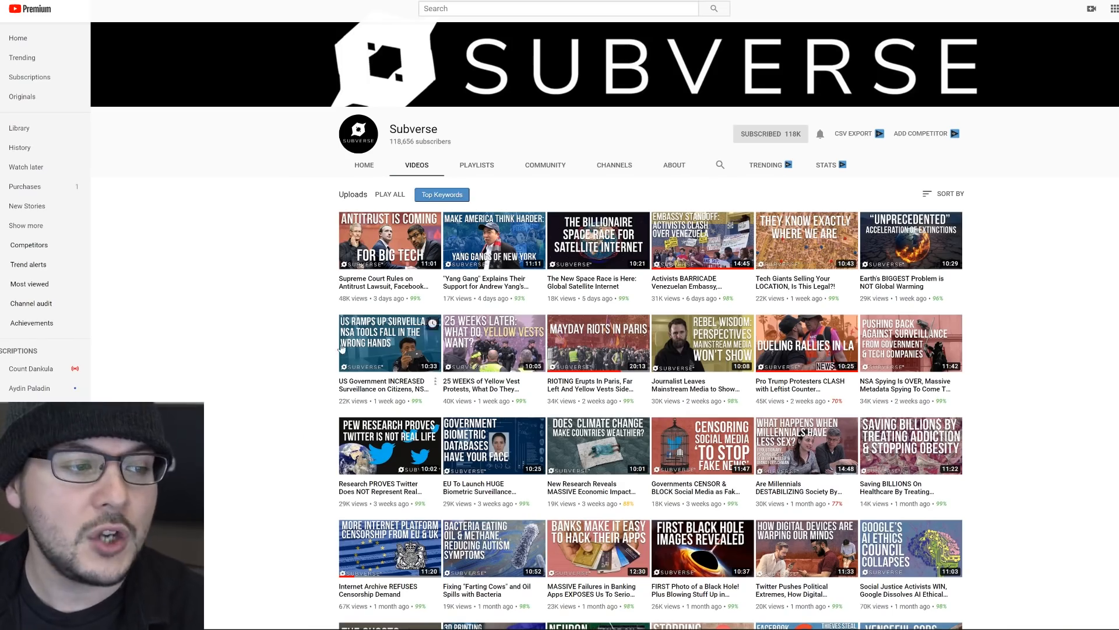
mouse_move(279, 316)
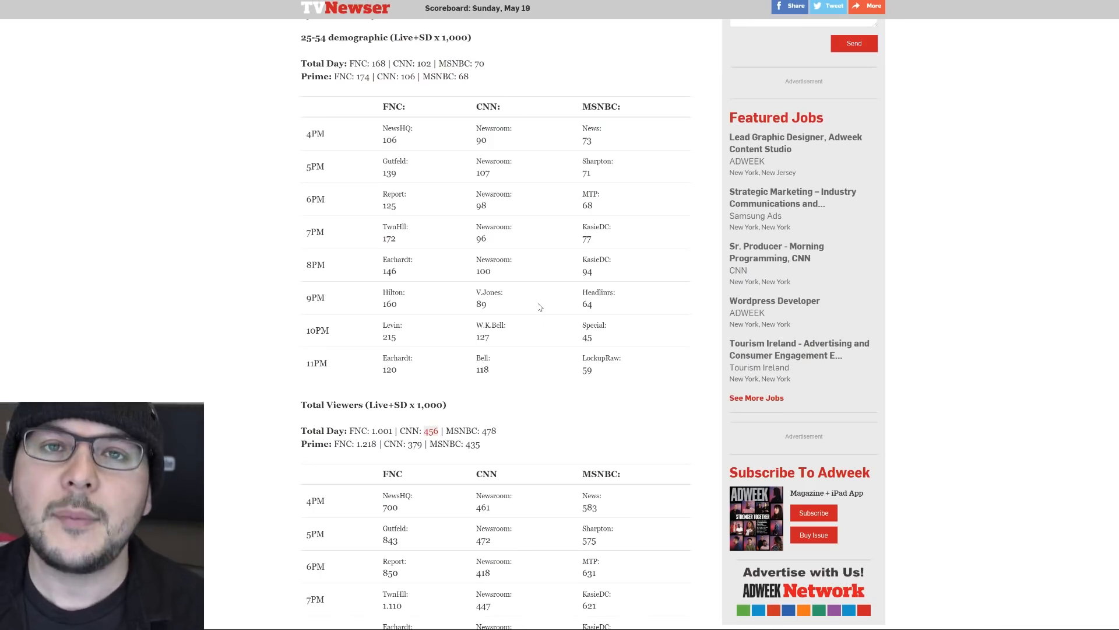
mouse_move(522, 307)
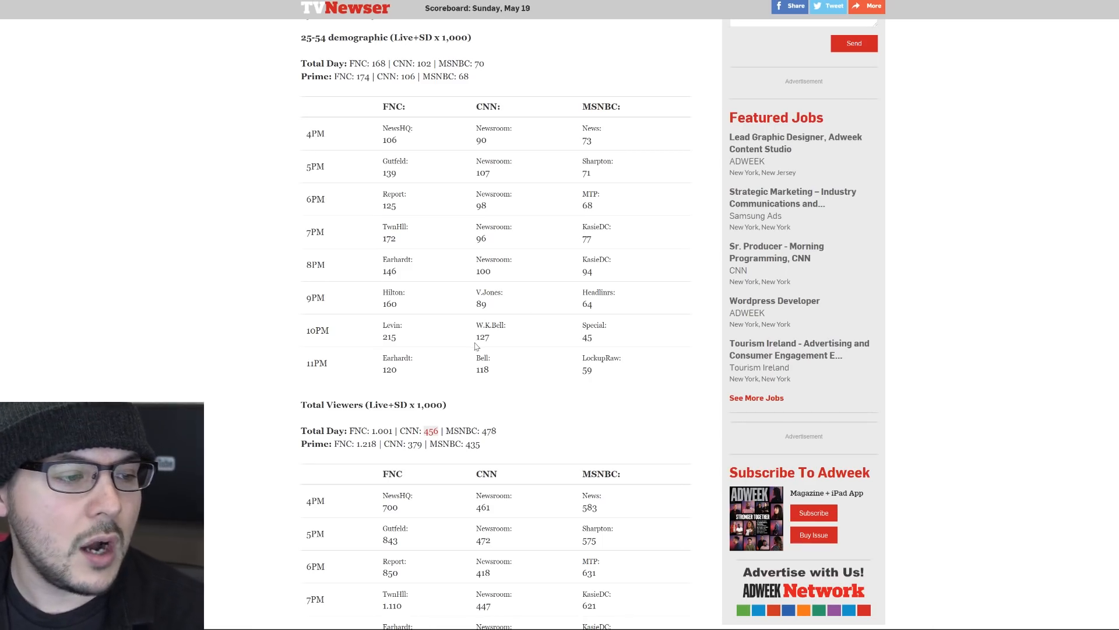
mouse_move(500, 343)
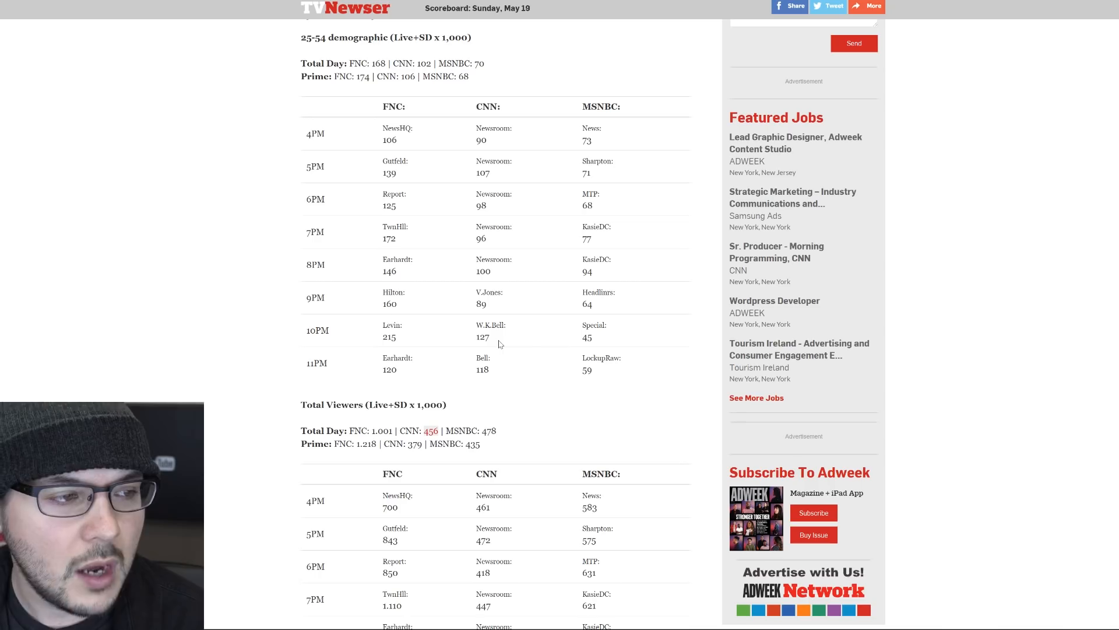
mouse_move(504, 345)
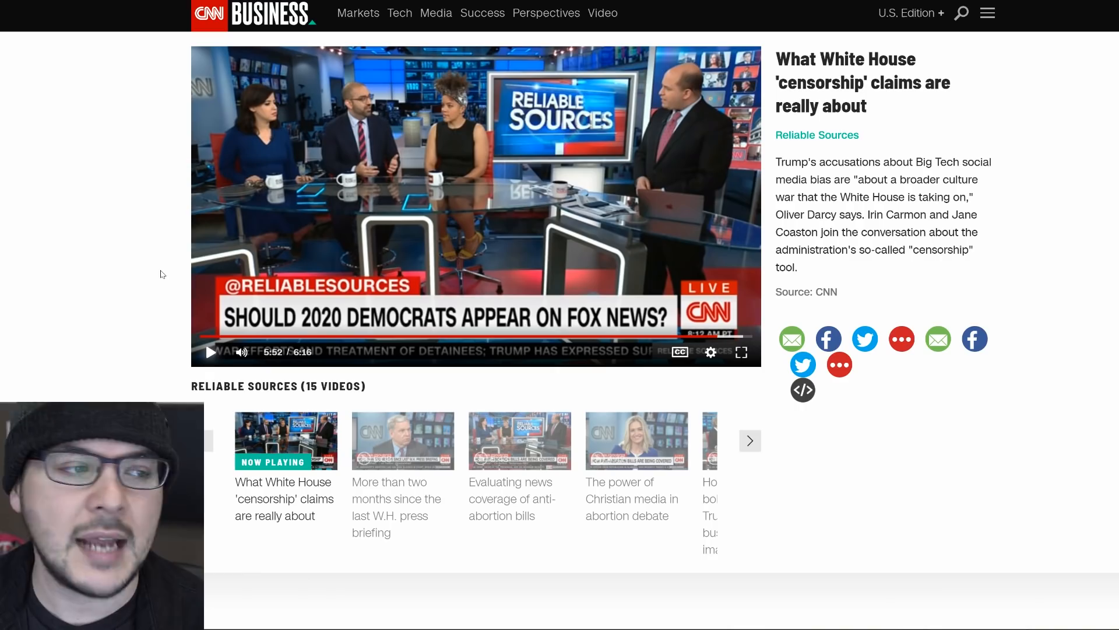
mouse_move(436, 202)
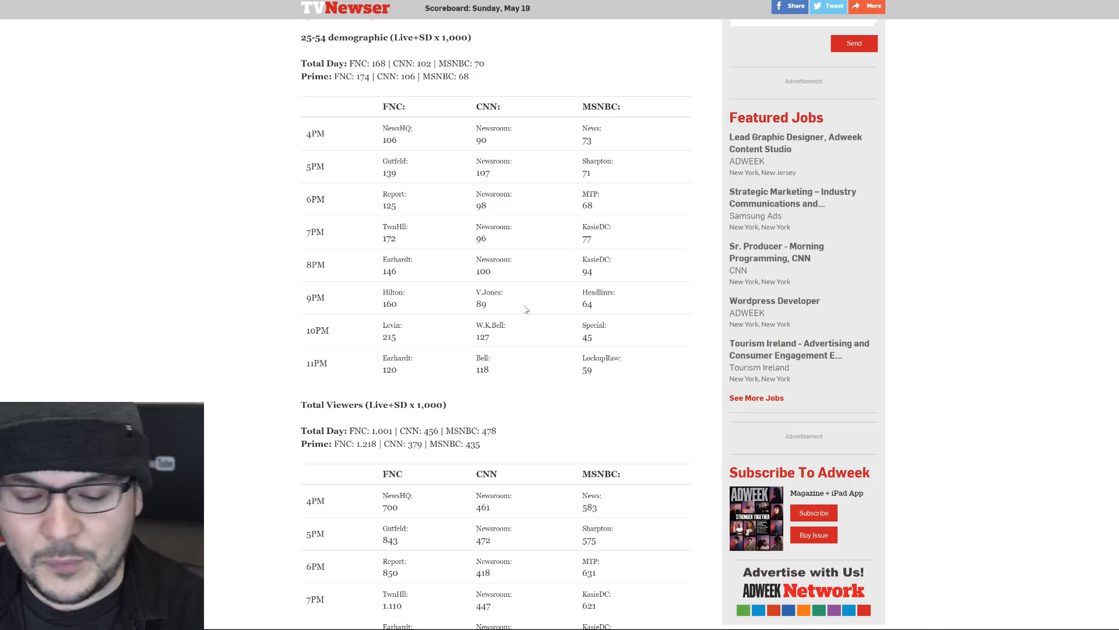
mouse_move(271, 380)
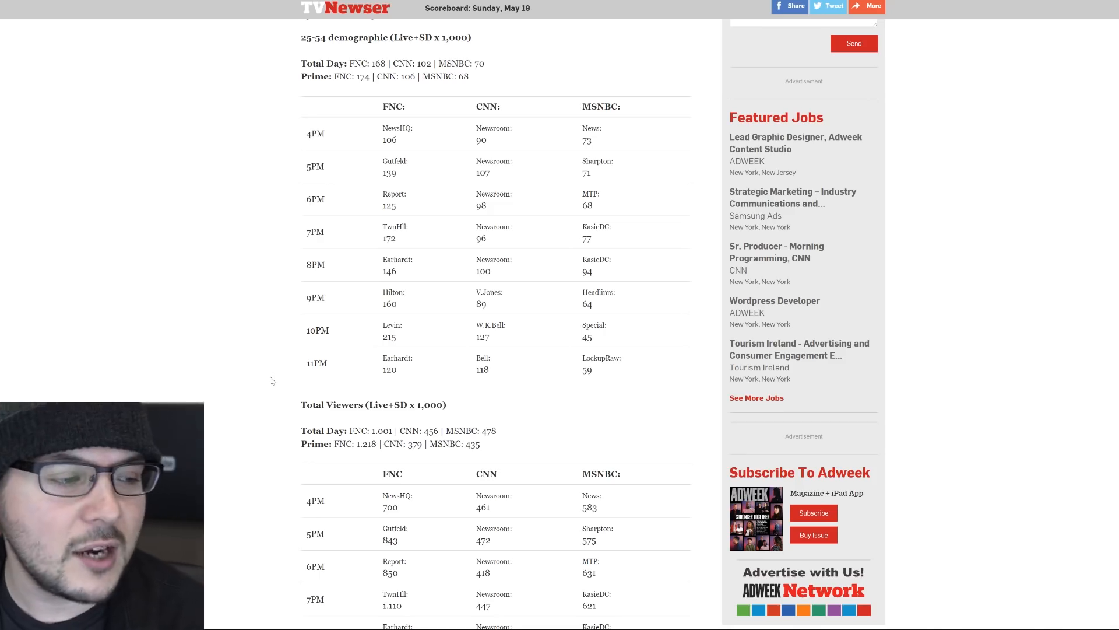